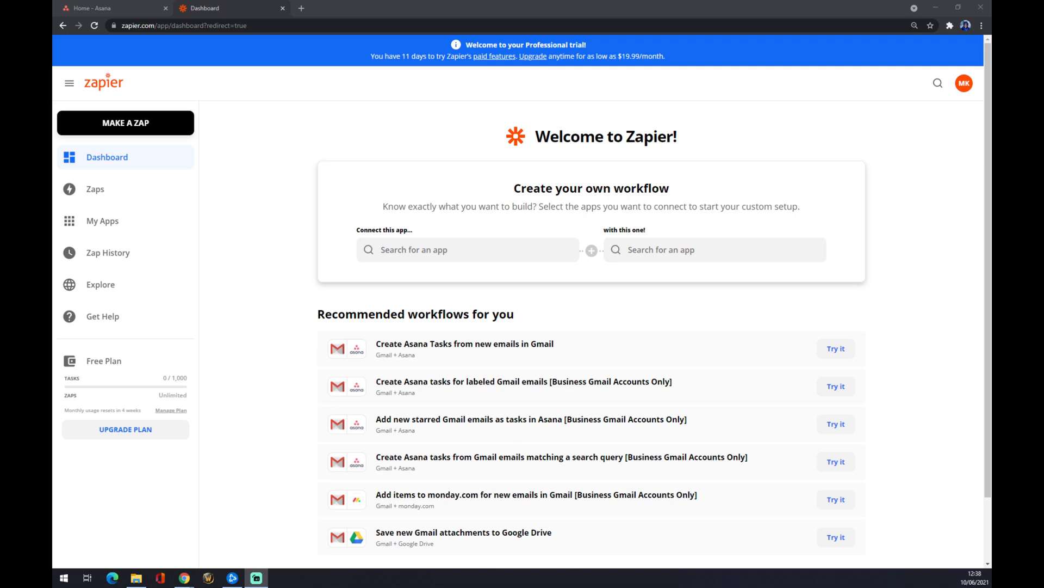
Switch to the 'Home - Asana' browser tab
click(106, 8)
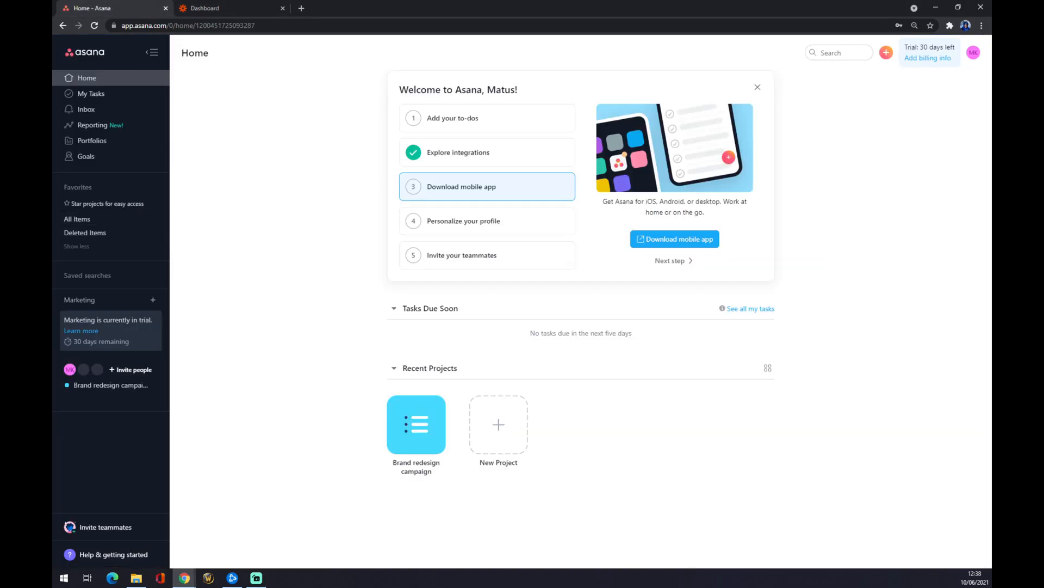
mouse_move(64, 318)
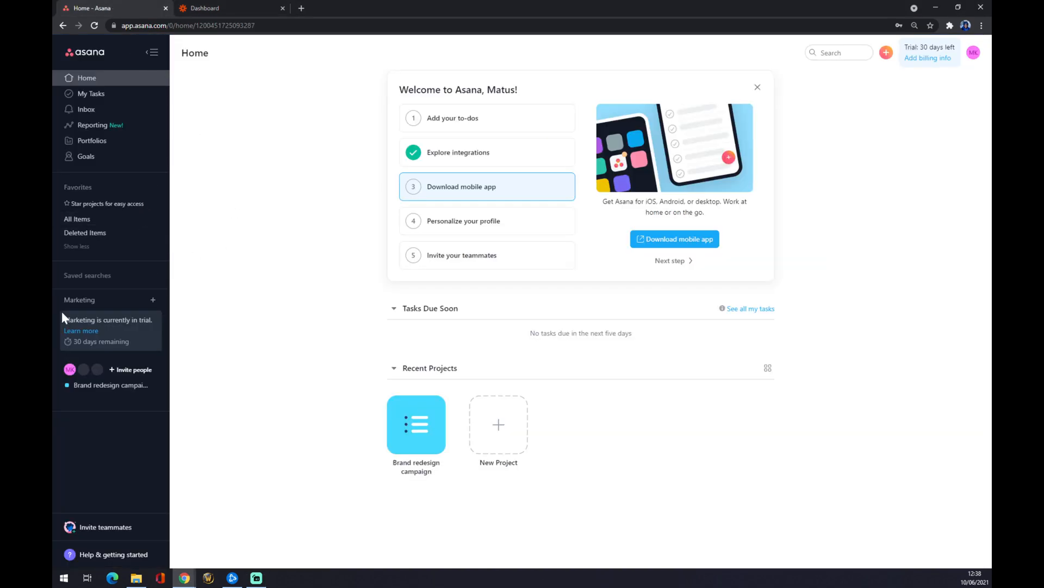
mouse_move(318, 250)
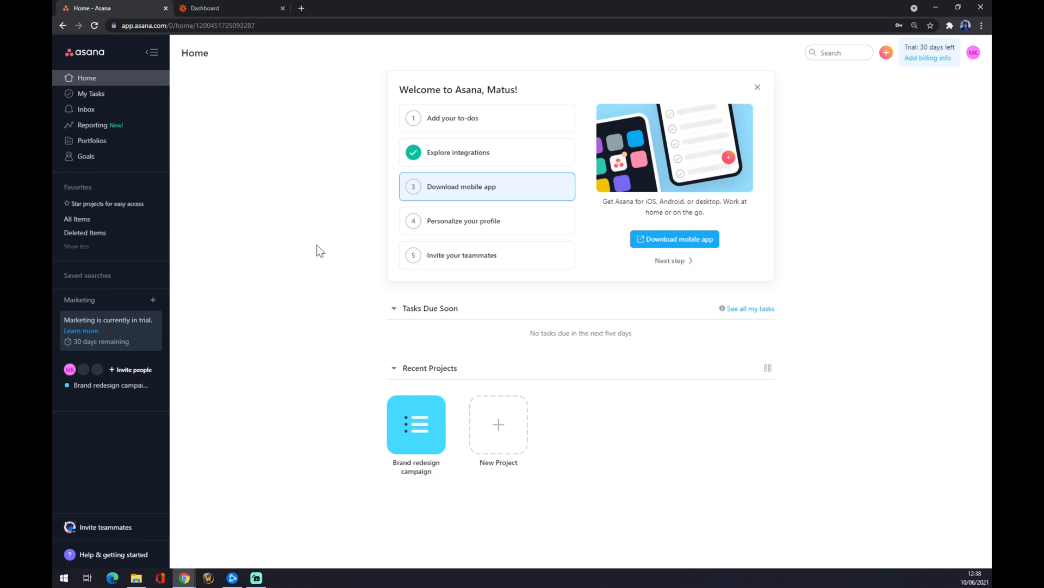
mouse_move(220, 126)
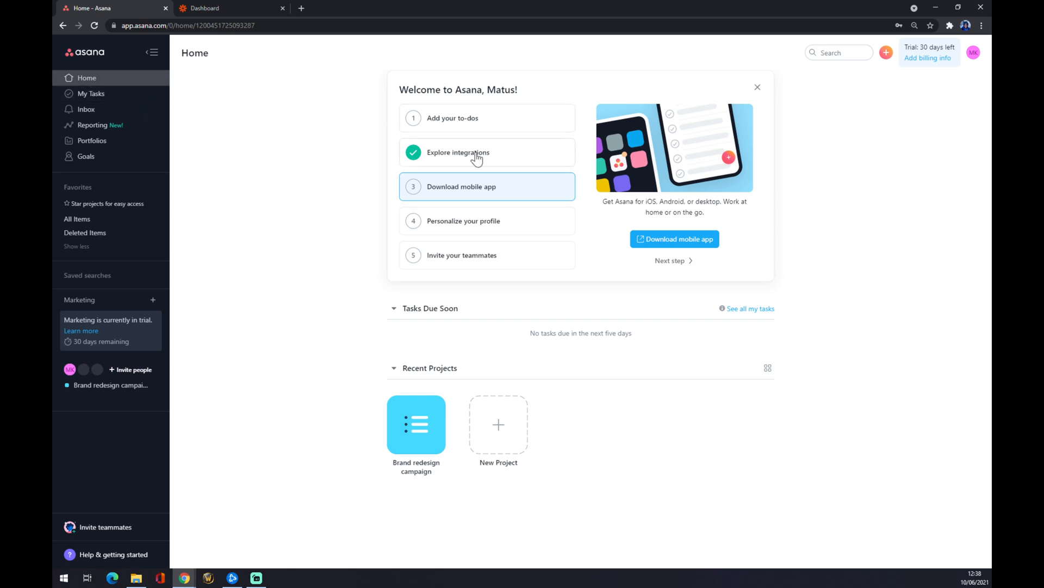
Select the 'Explore integrations' item in the welcome checklist
click(458, 152)
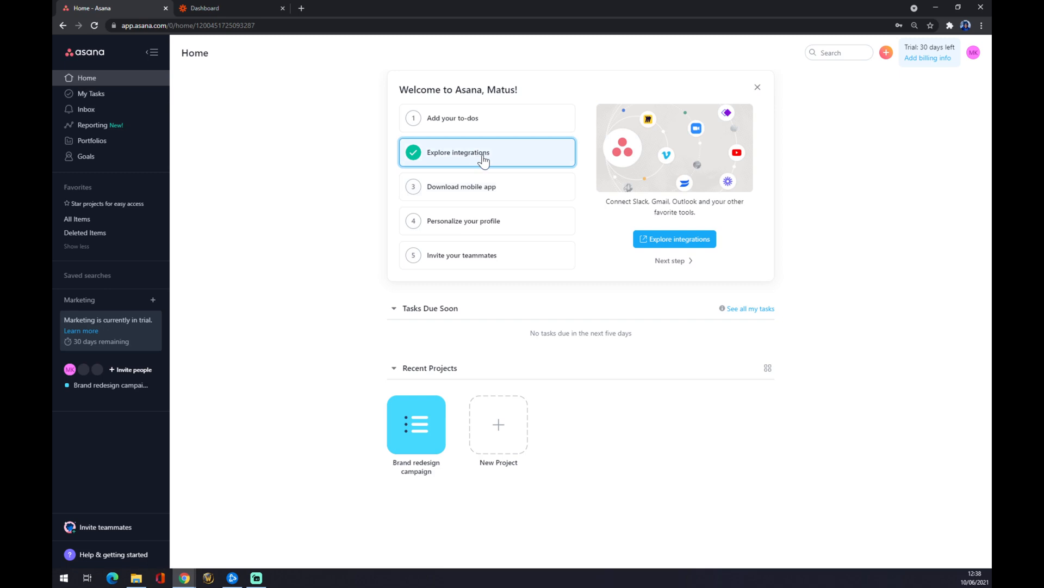
mouse_move(497, 162)
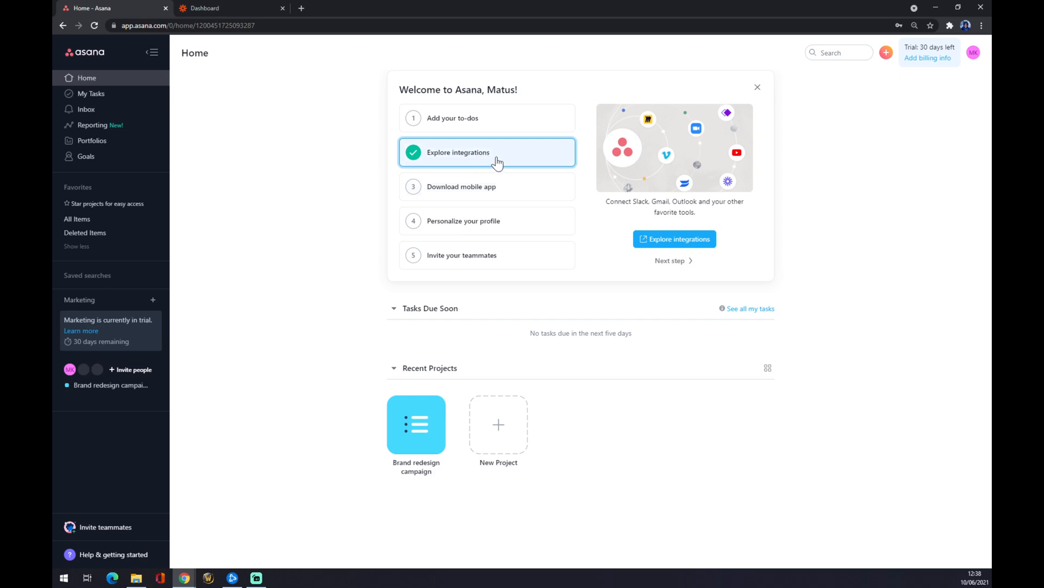
mouse_move(744, 148)
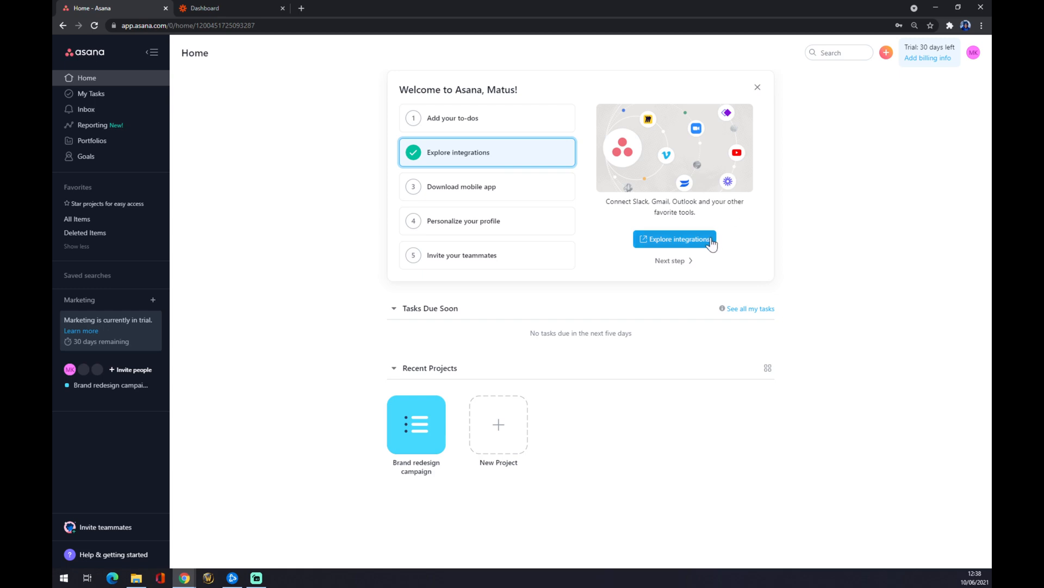
Open Asana's app integrations directory and scroll to the Google Calendar card
click(674, 240)
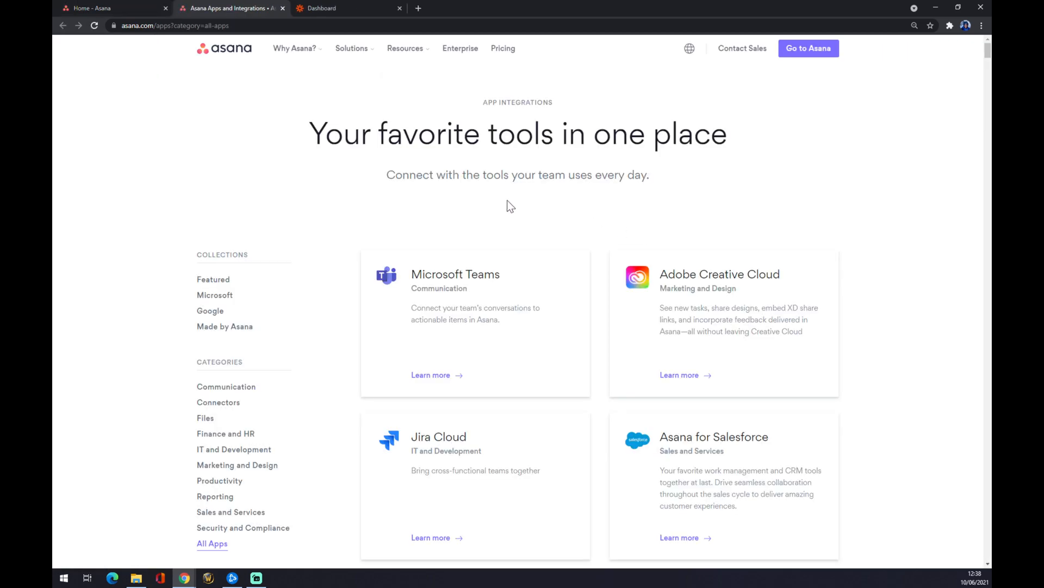
mouse_move(282, 175)
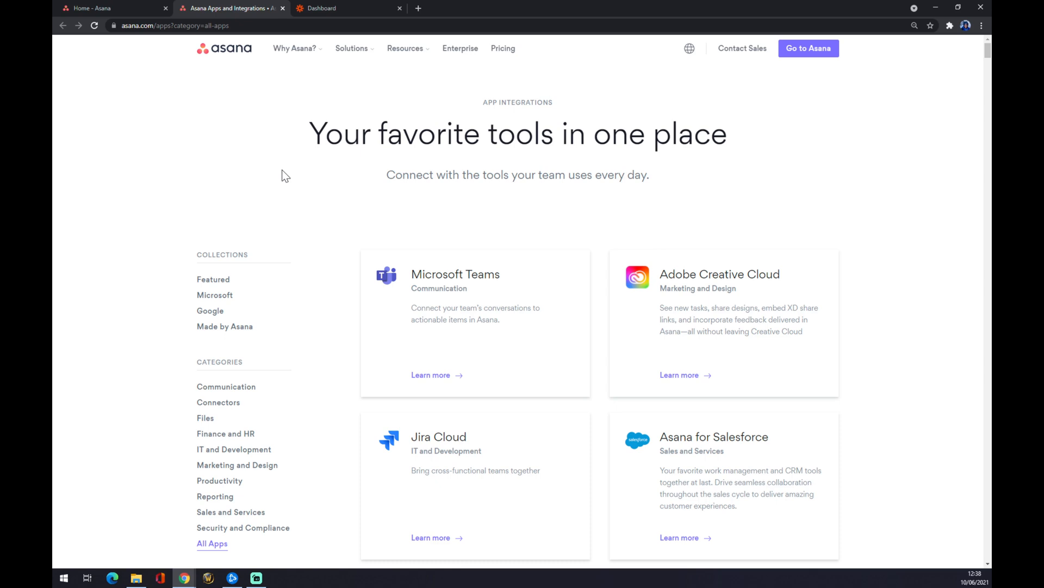
mouse_move(311, 182)
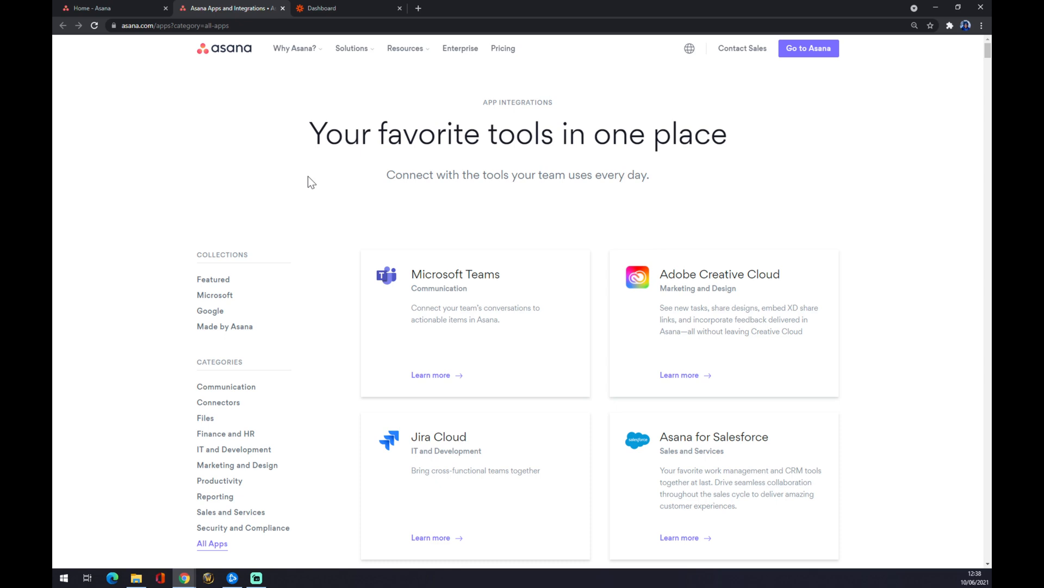
scroll(down, 3)
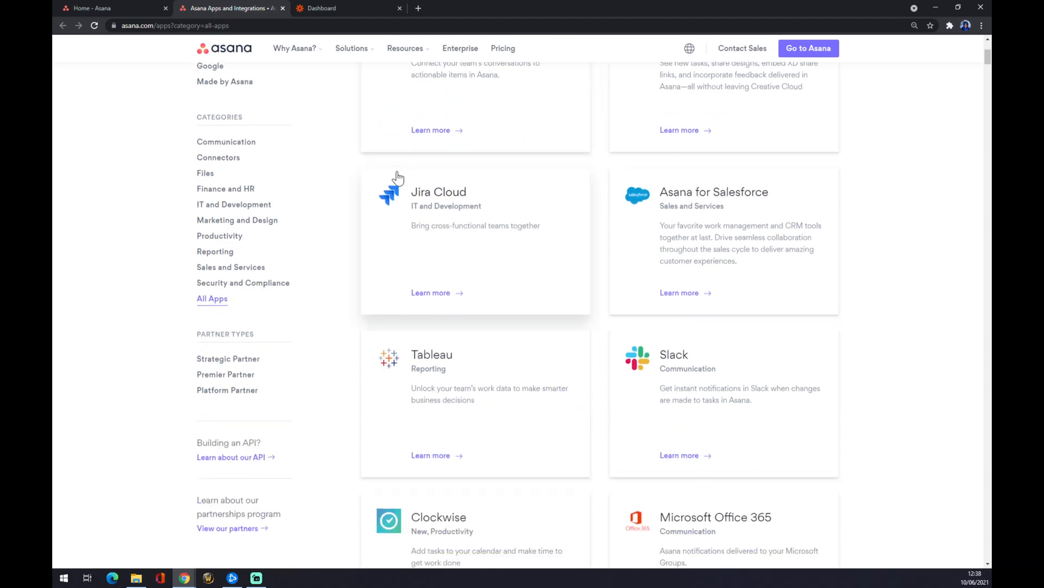
scroll(down, 3)
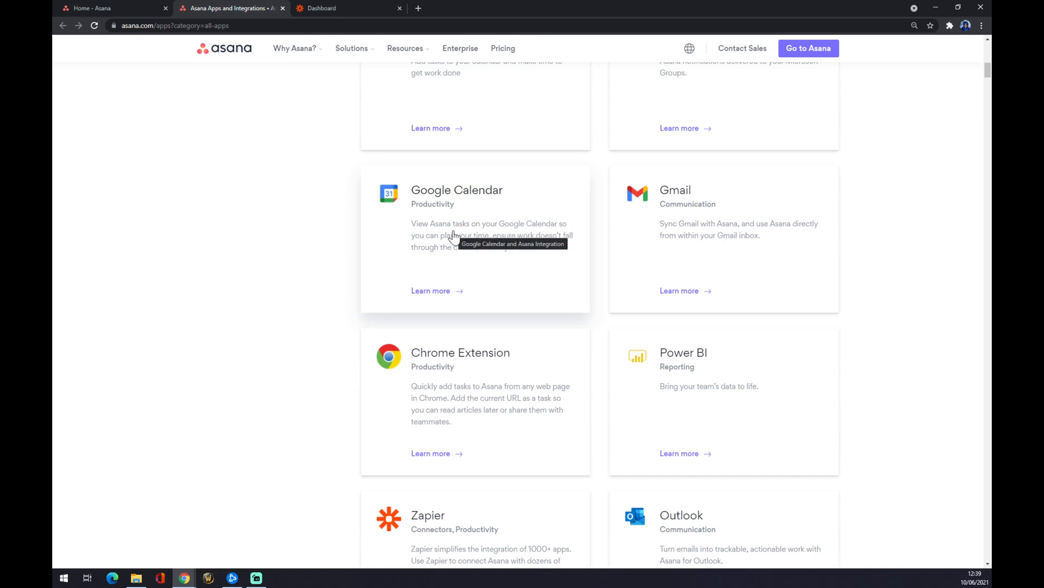
Open the Google Calendar + Asana integration details page
click(457, 190)
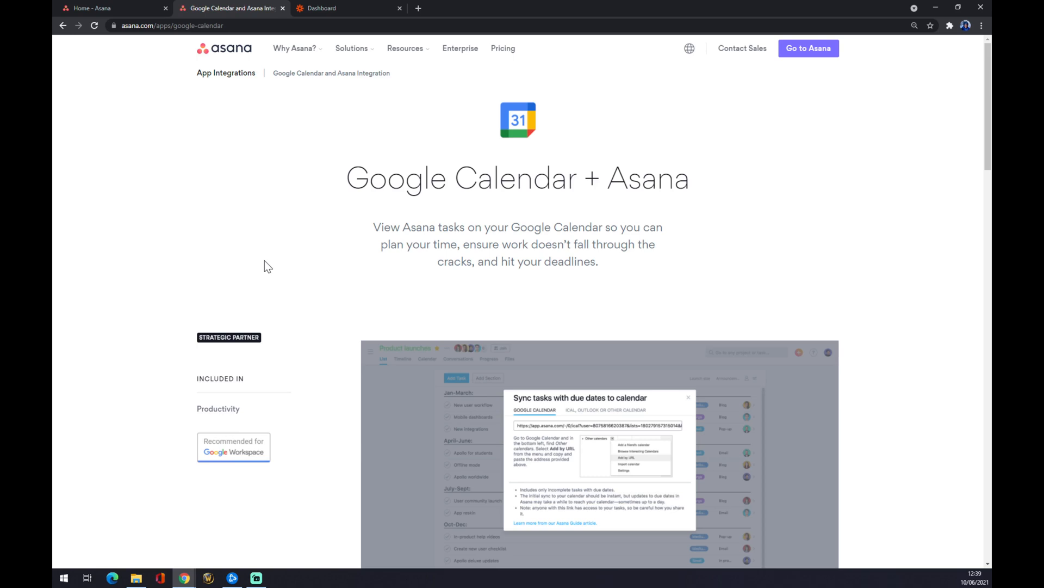
mouse_move(220, 389)
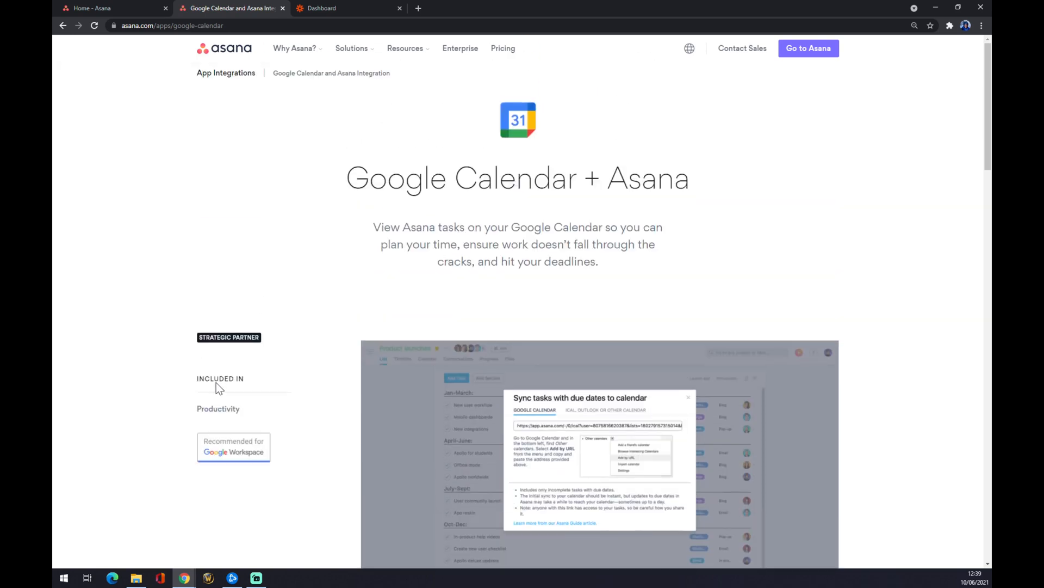
mouse_move(220, 388)
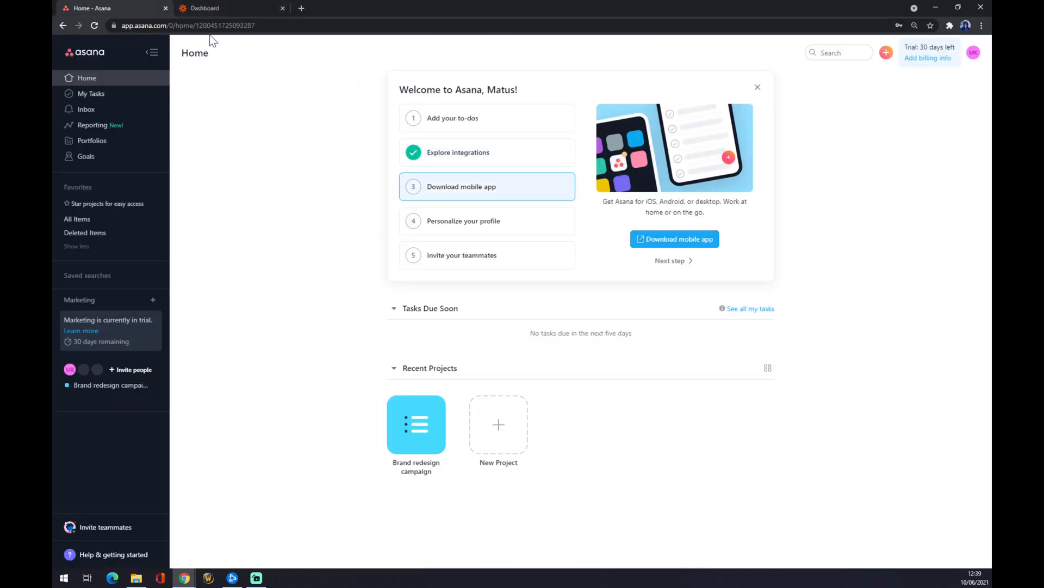
Return to the Zapier dashboard and start a new zap with 'MAKE A ZAP'
click(232, 9)
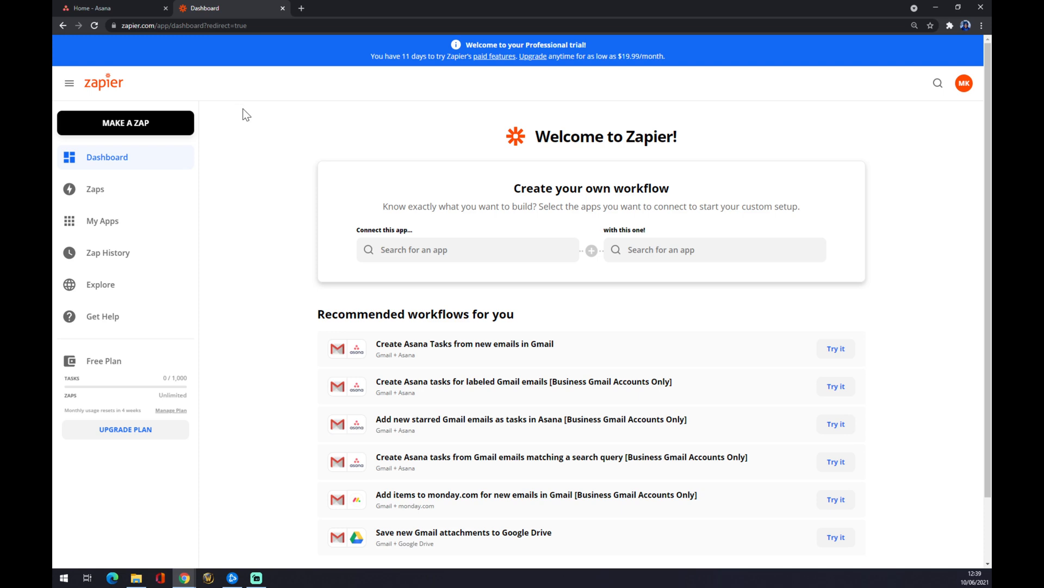
mouse_move(256, 122)
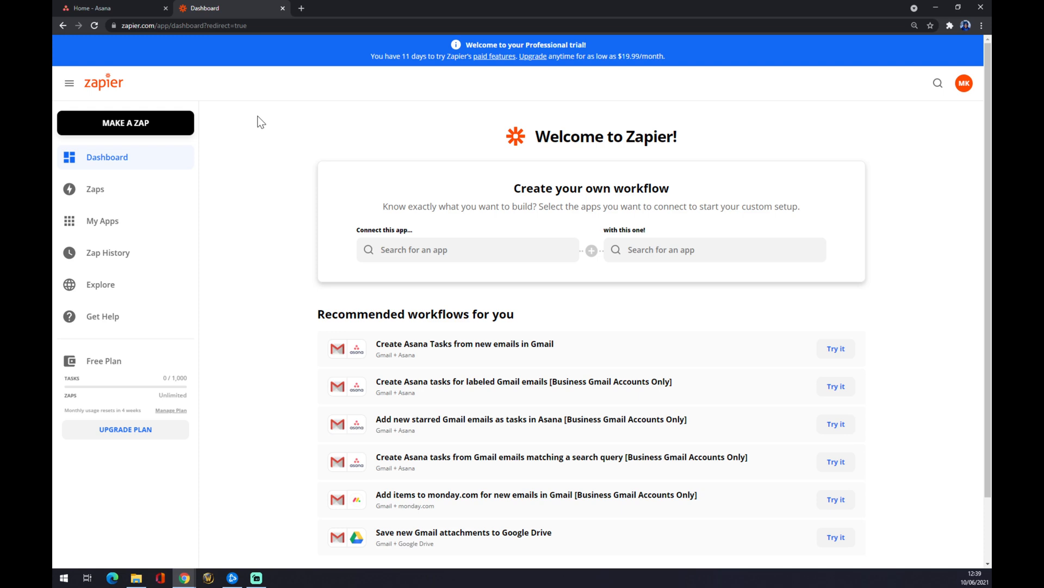
mouse_move(262, 124)
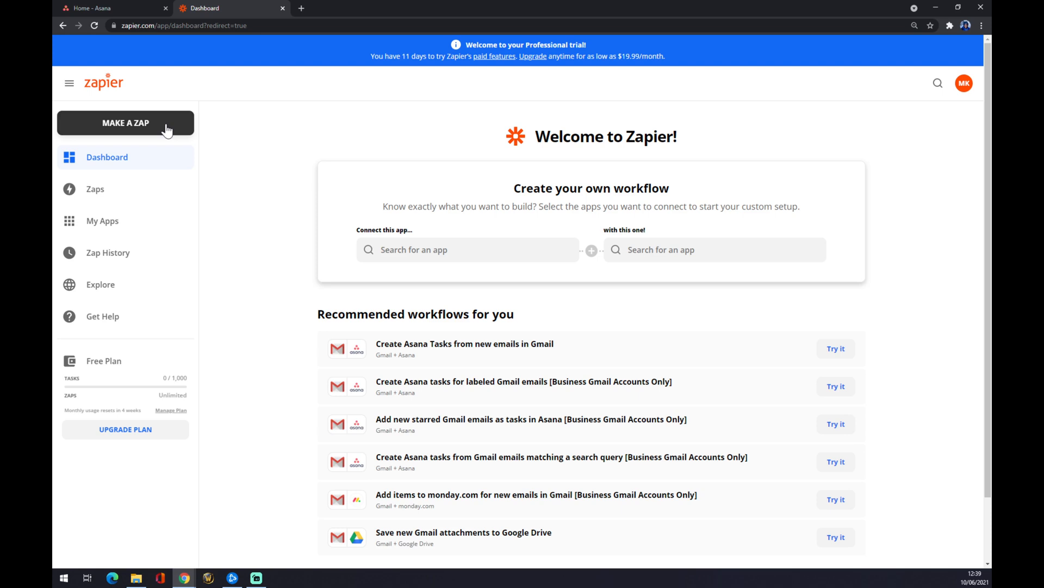
click(125, 123)
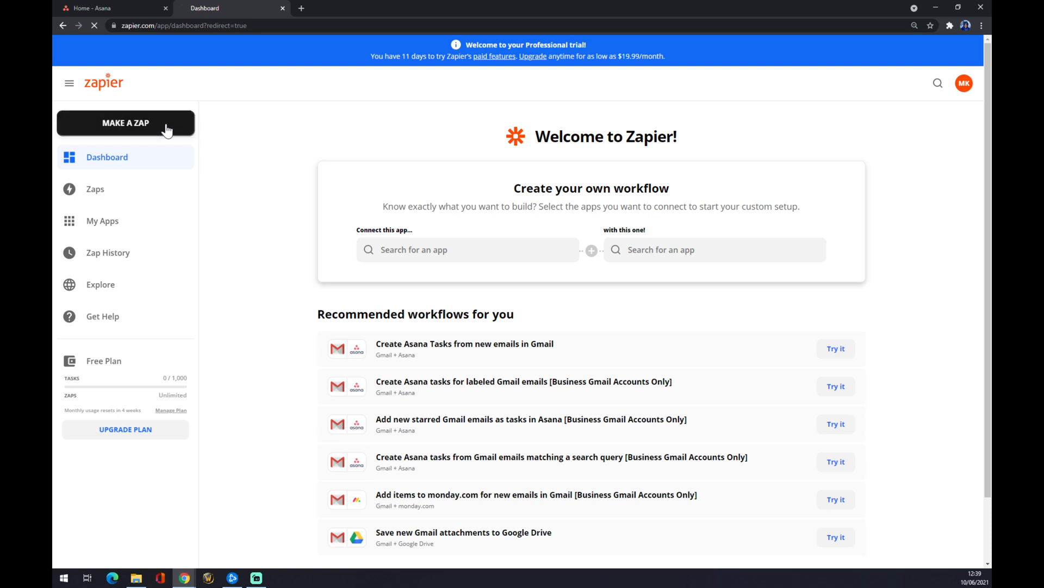
Name the new zap 'asana to google calendar'
click(125, 122)
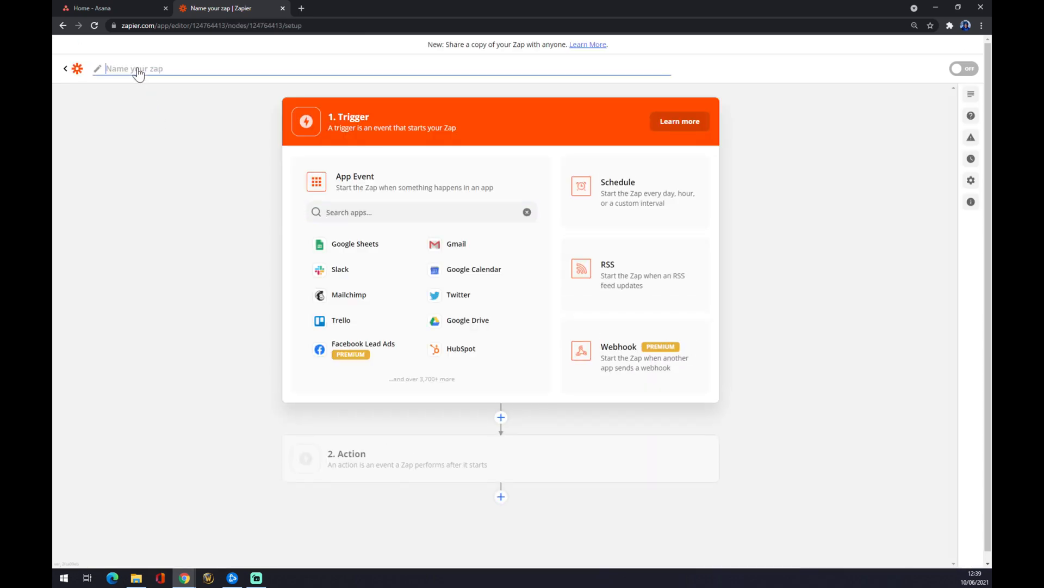
text(asana to)
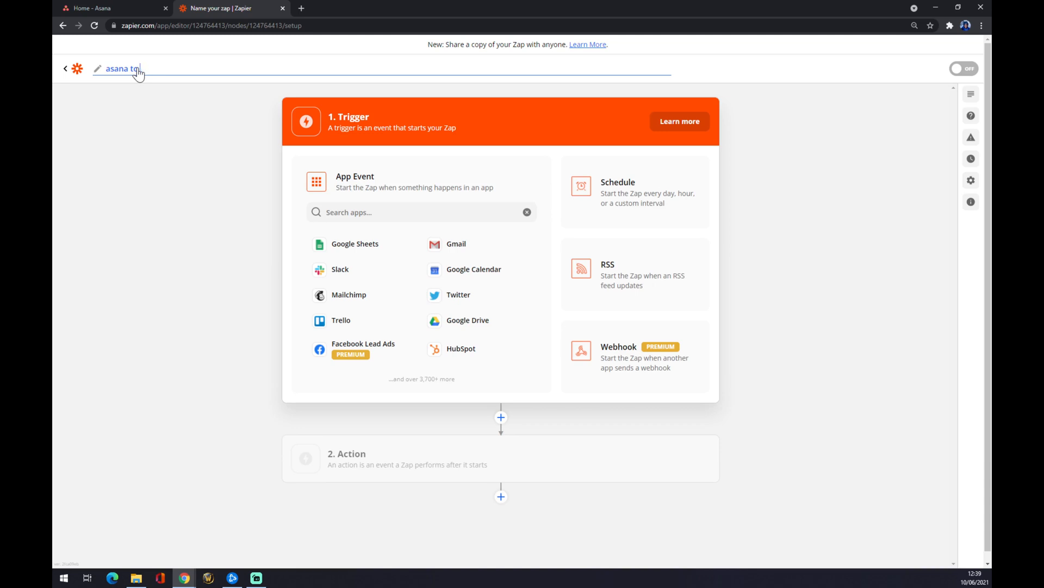
text(google ca)
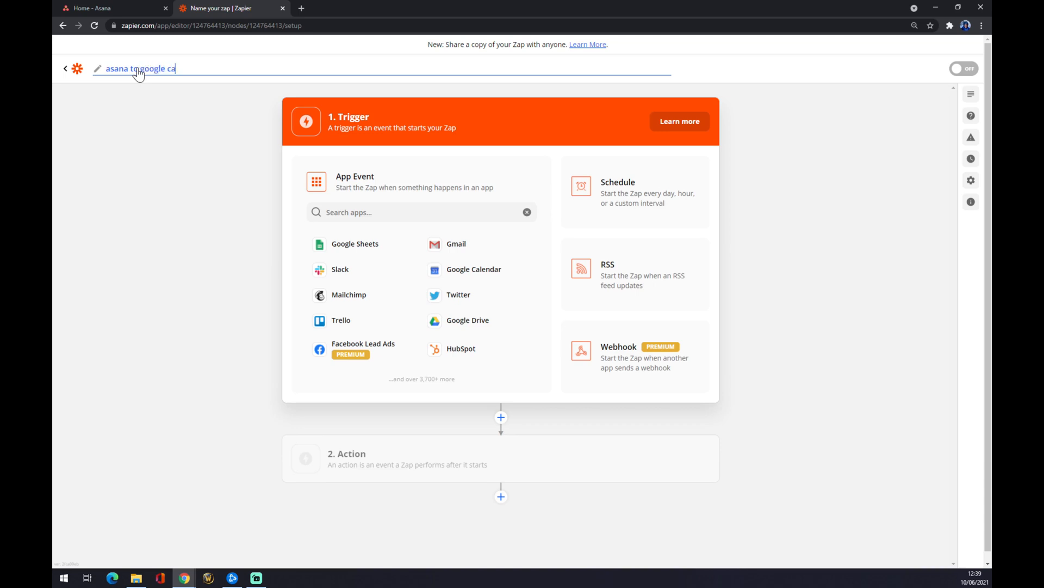
text(lendar)
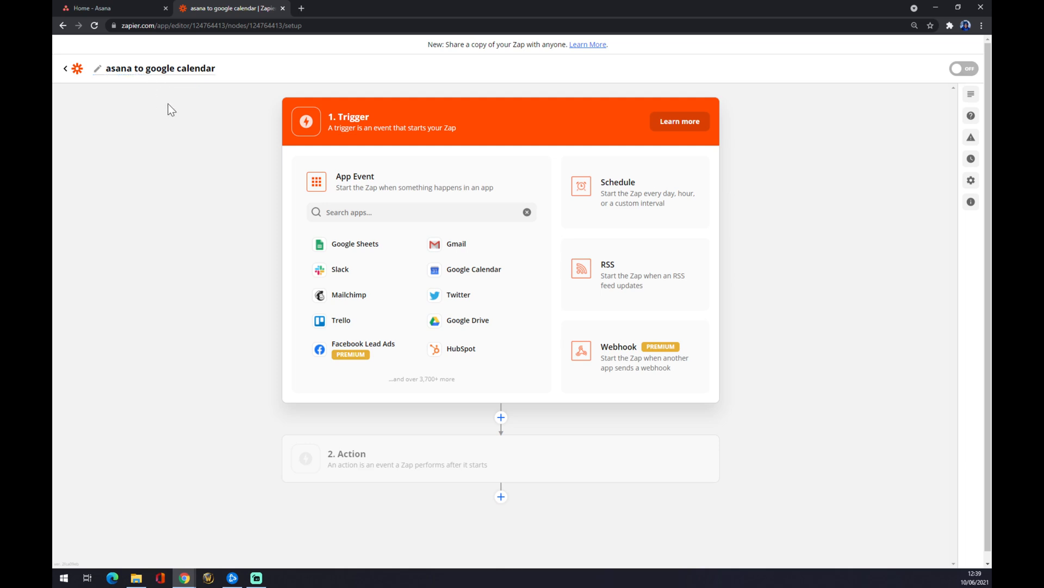
mouse_move(173, 157)
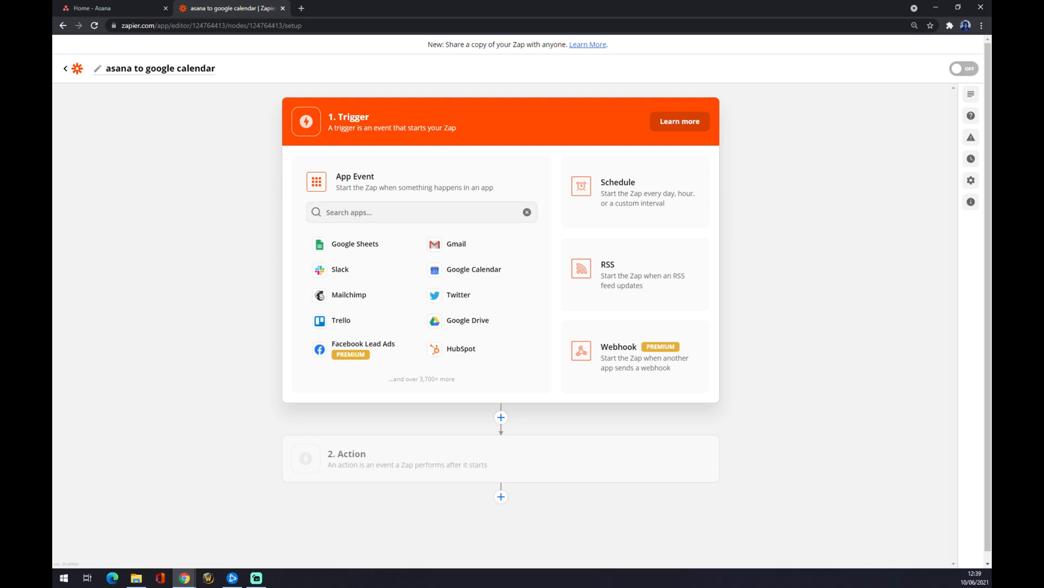
Search for 'asana' and select Asana as the trigger app
click(421, 211)
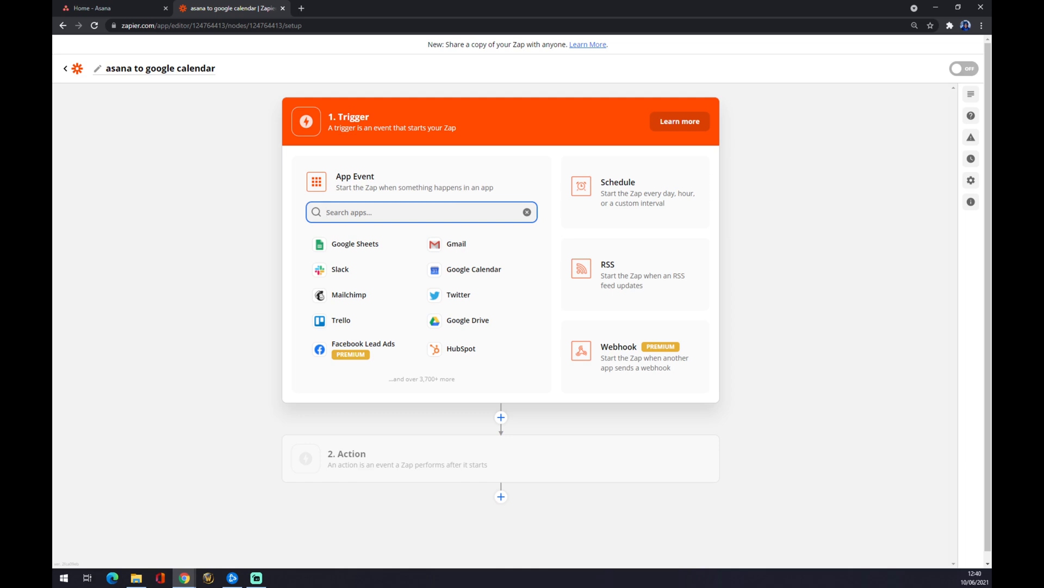
text(asana)
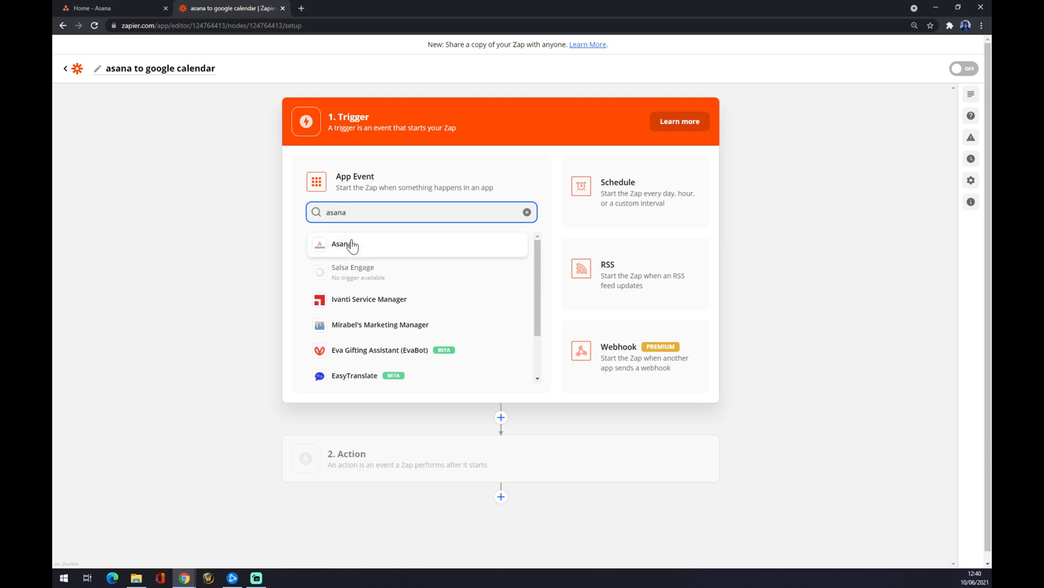
click(343, 243)
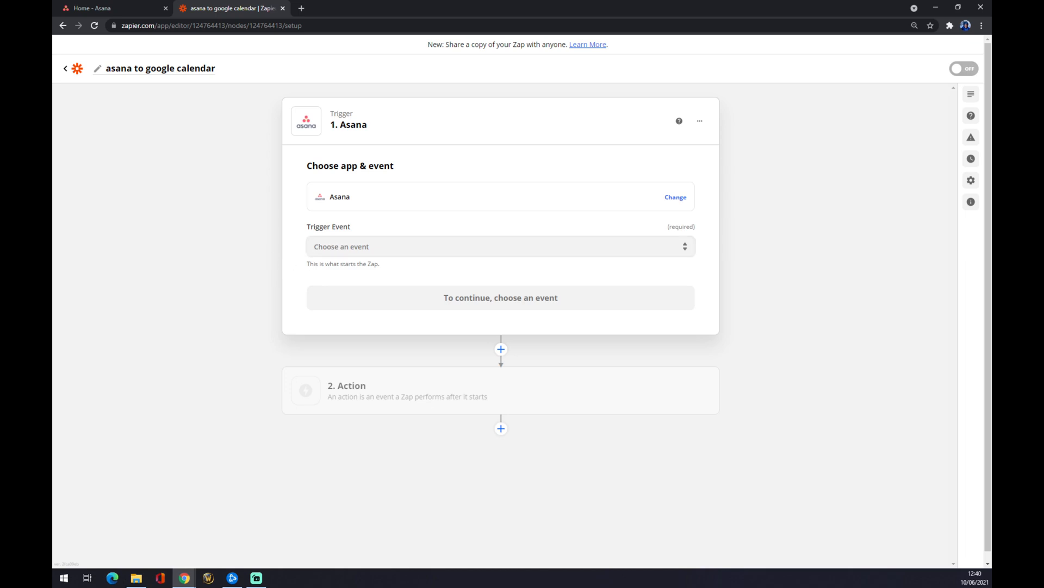
Set the Asana trigger event to New User and continue
click(500, 246)
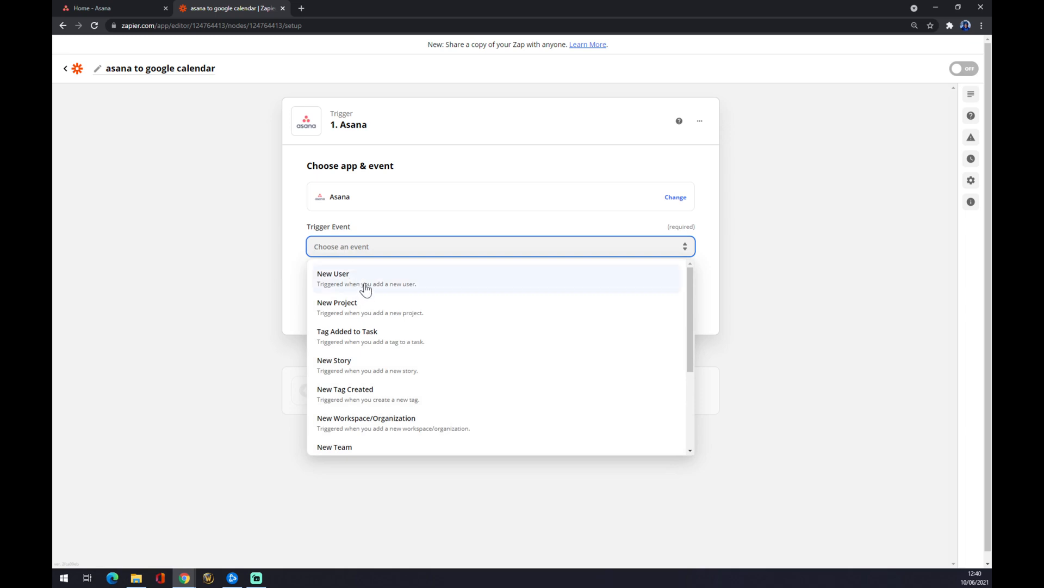
click(332, 278)
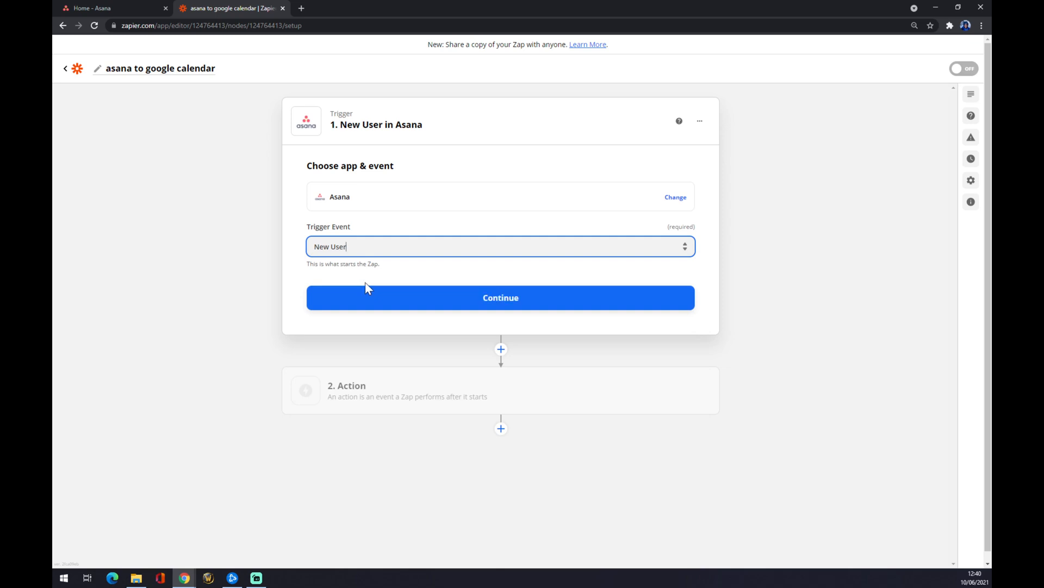
click(501, 297)
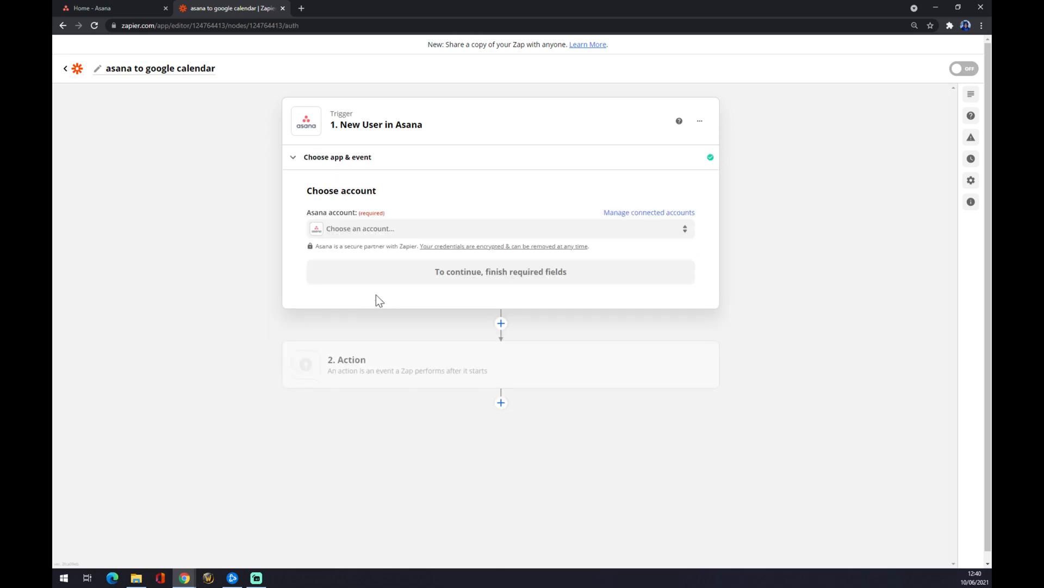
Use the existing connected Asana account for the trigger and continue
click(499, 228)
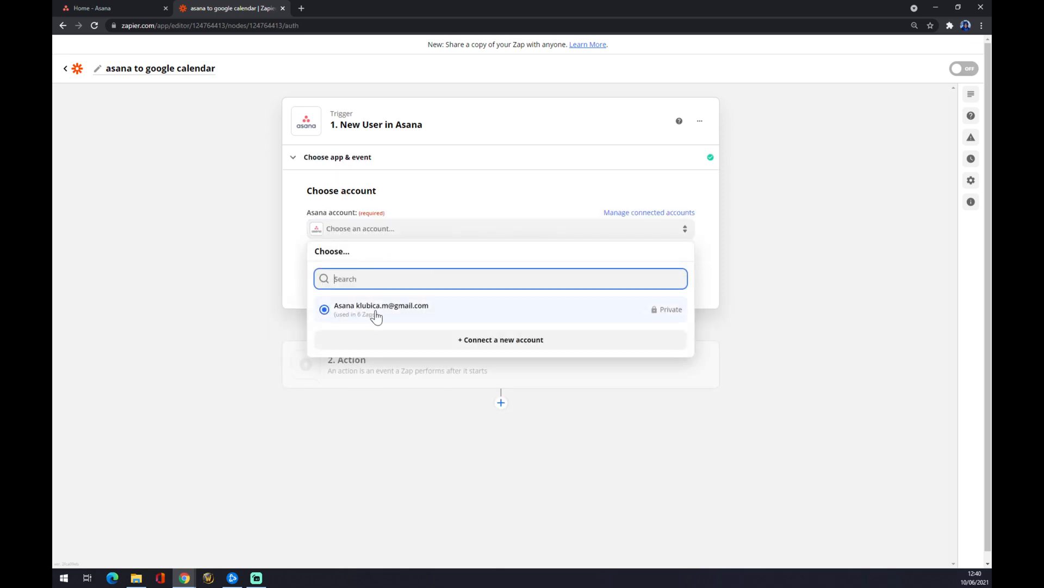
click(381, 309)
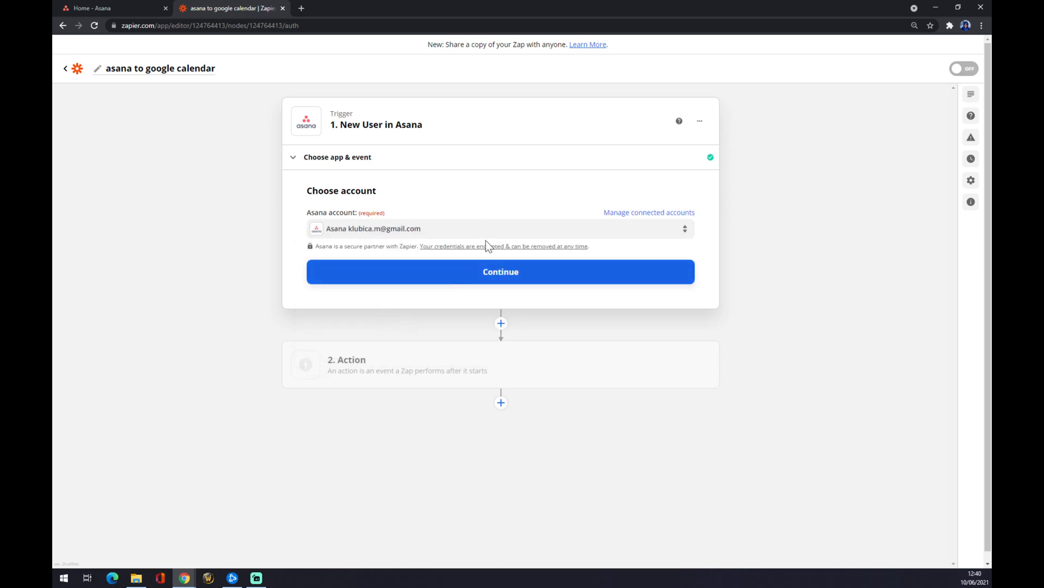
click(500, 271)
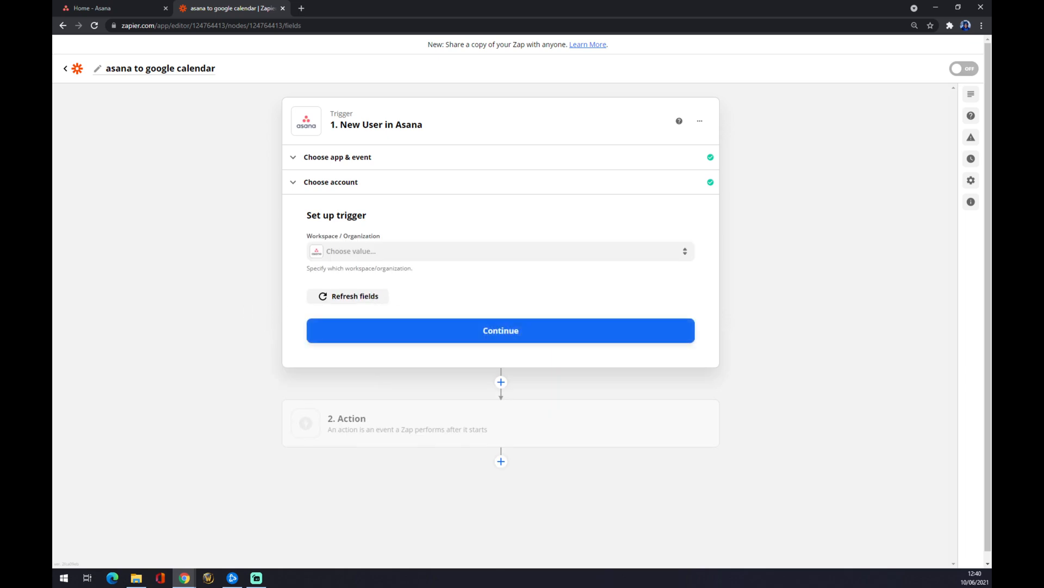
Set the trigger's Workspace/Organization to Marketing and continue to testing
click(501, 251)
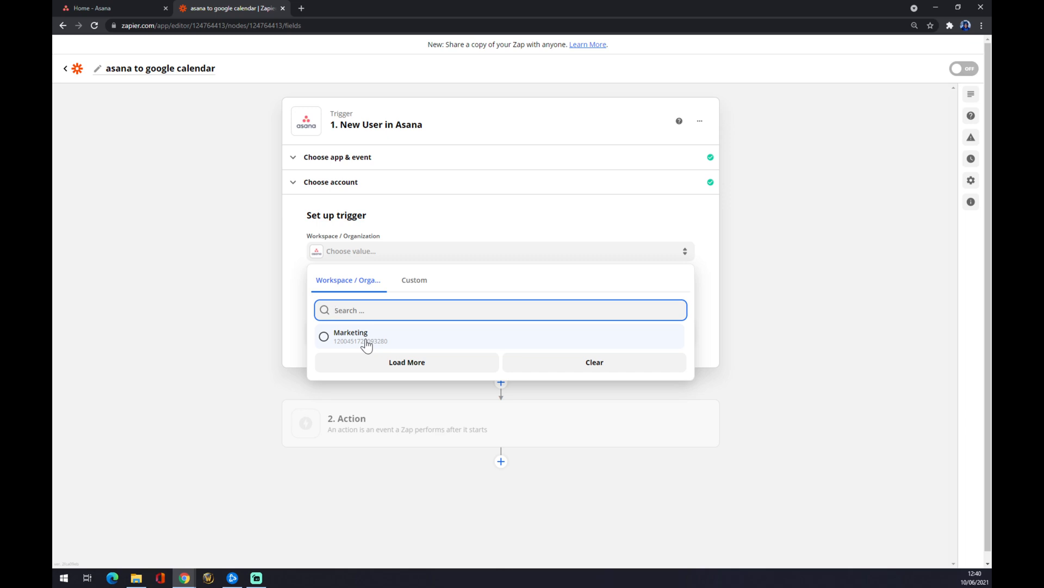
click(350, 336)
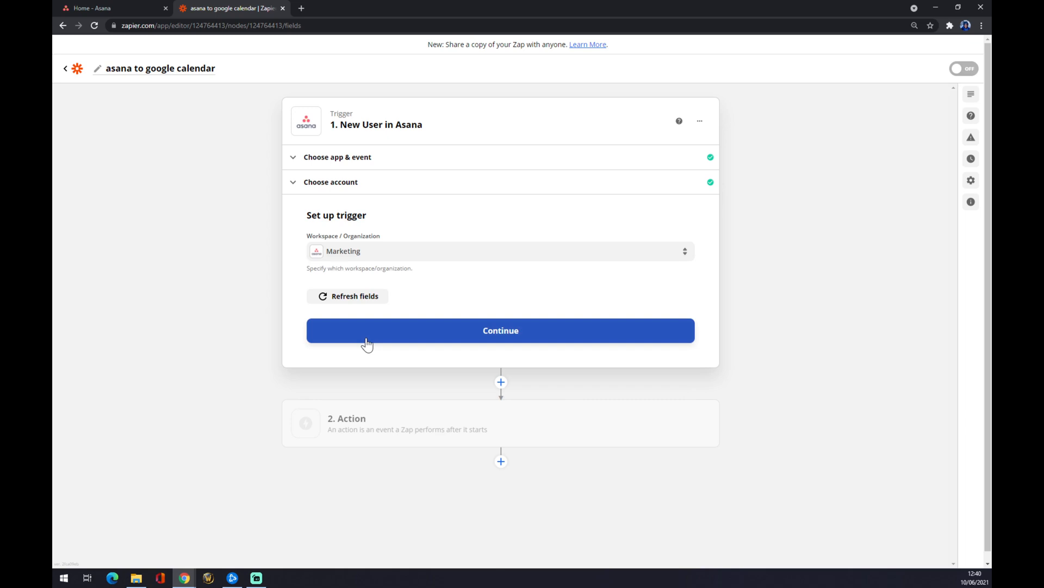
click(500, 330)
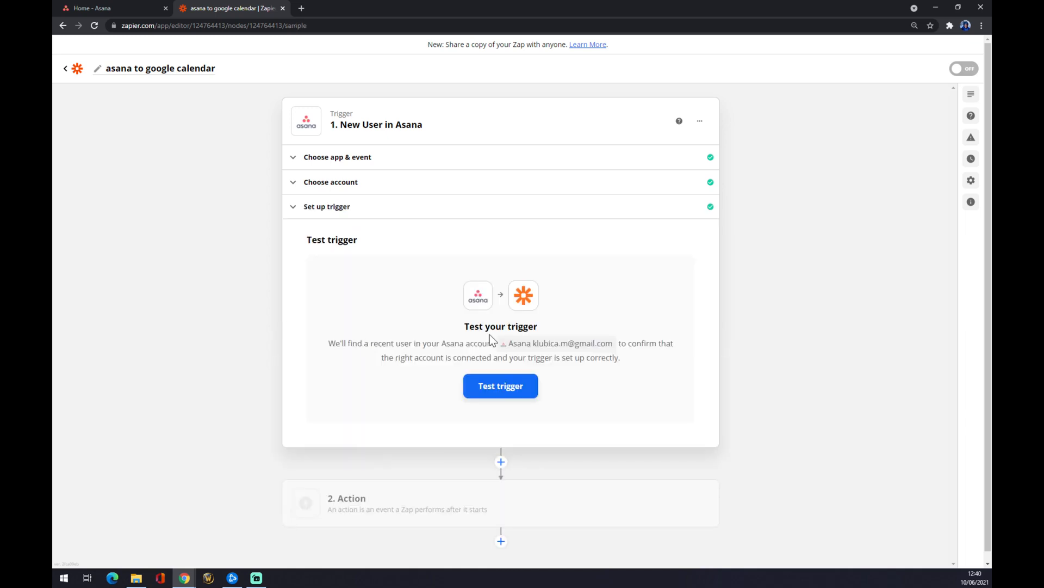
mouse_move(416, 466)
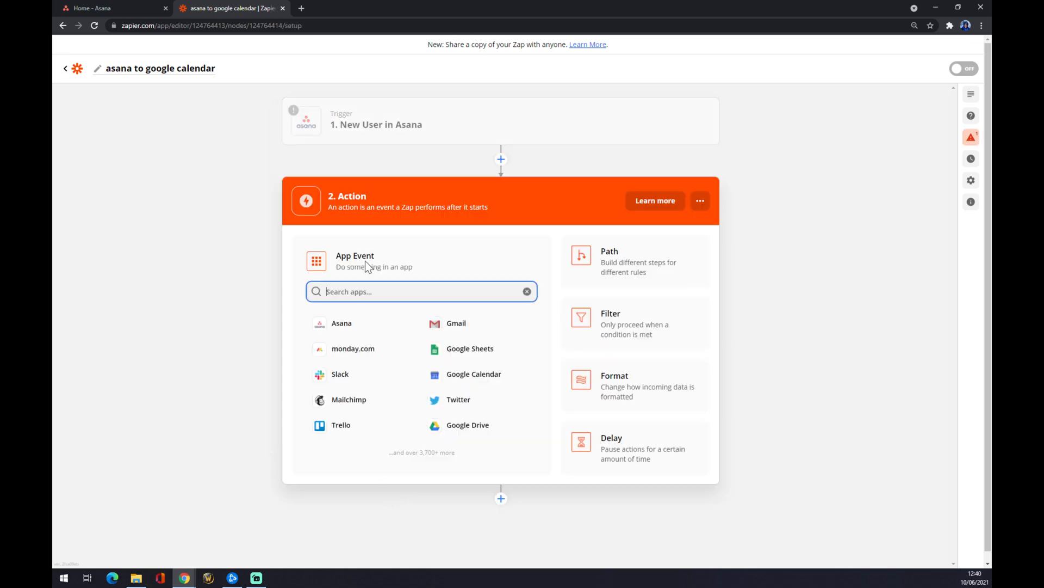
mouse_move(362, 219)
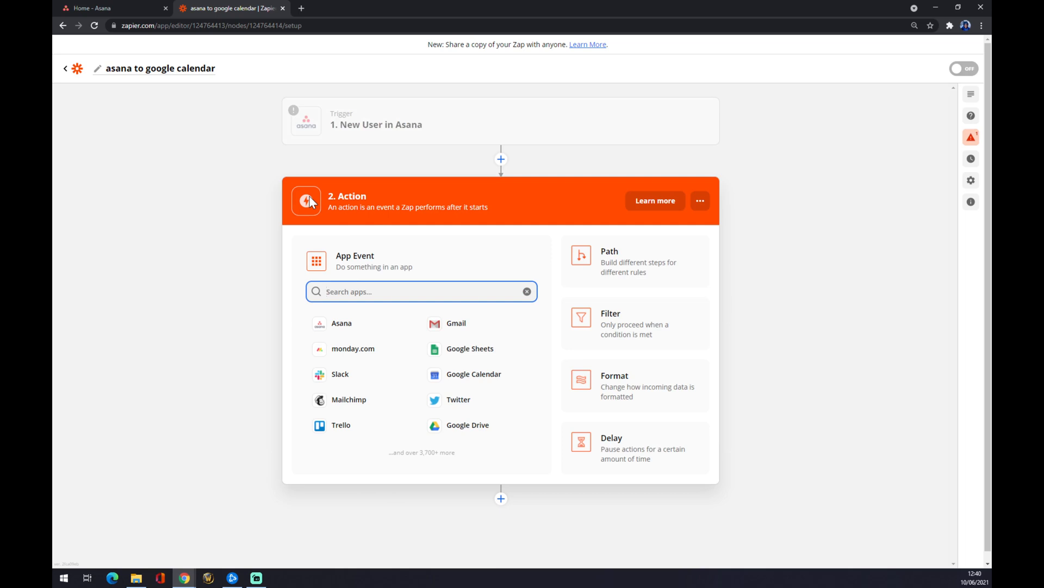
mouse_move(474, 374)
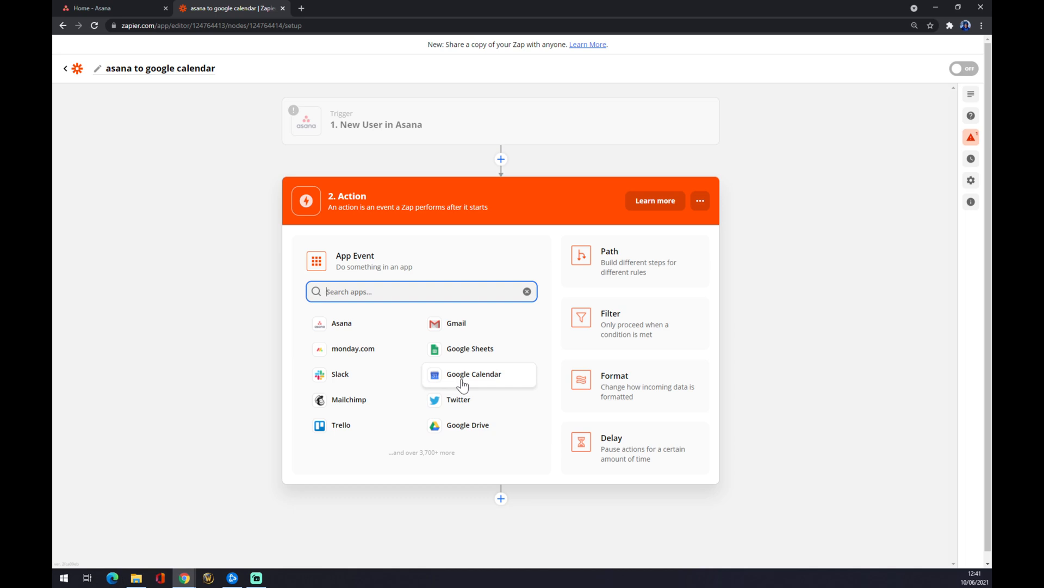
Choose Google Calendar as the app for the Zap's action step
click(474, 374)
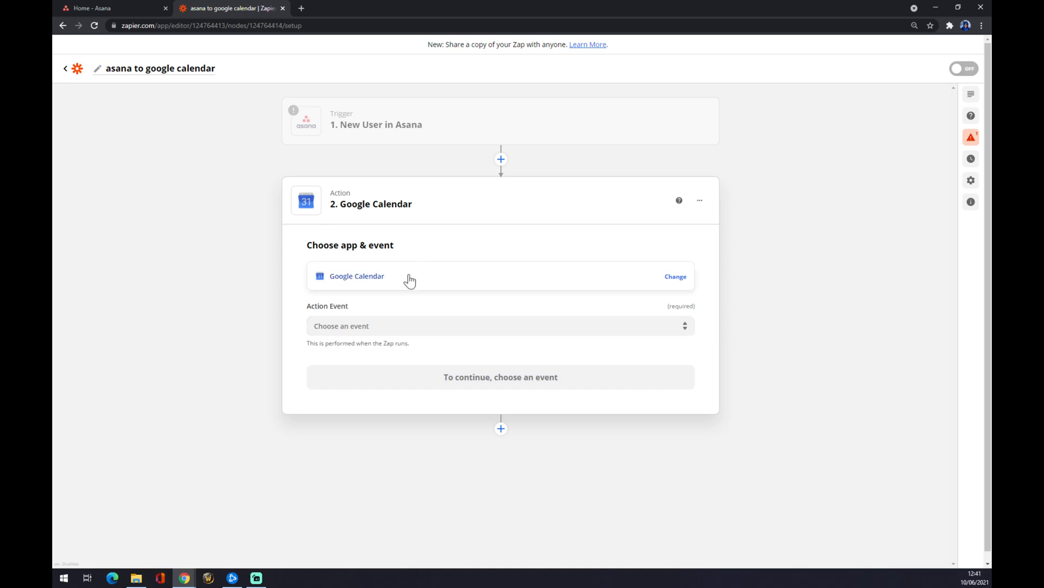
Select Update Event as the Google Calendar action event
click(500, 326)
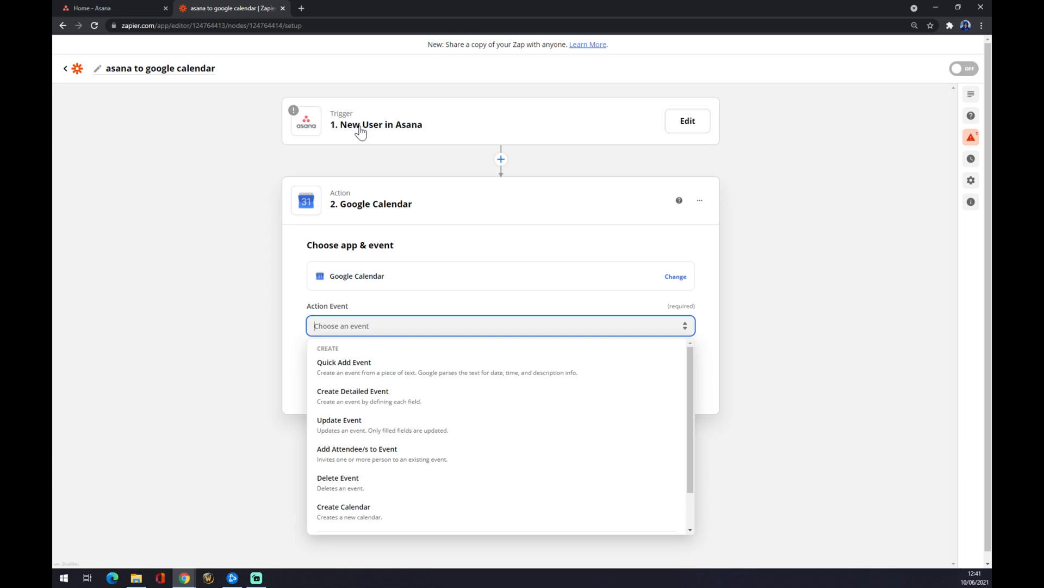
mouse_move(352, 137)
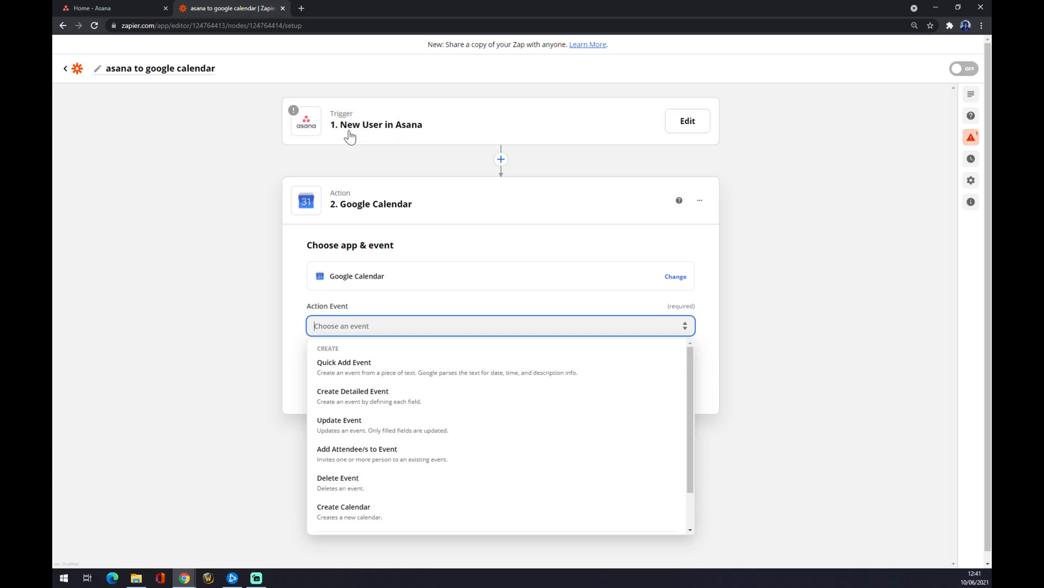
mouse_move(381, 482)
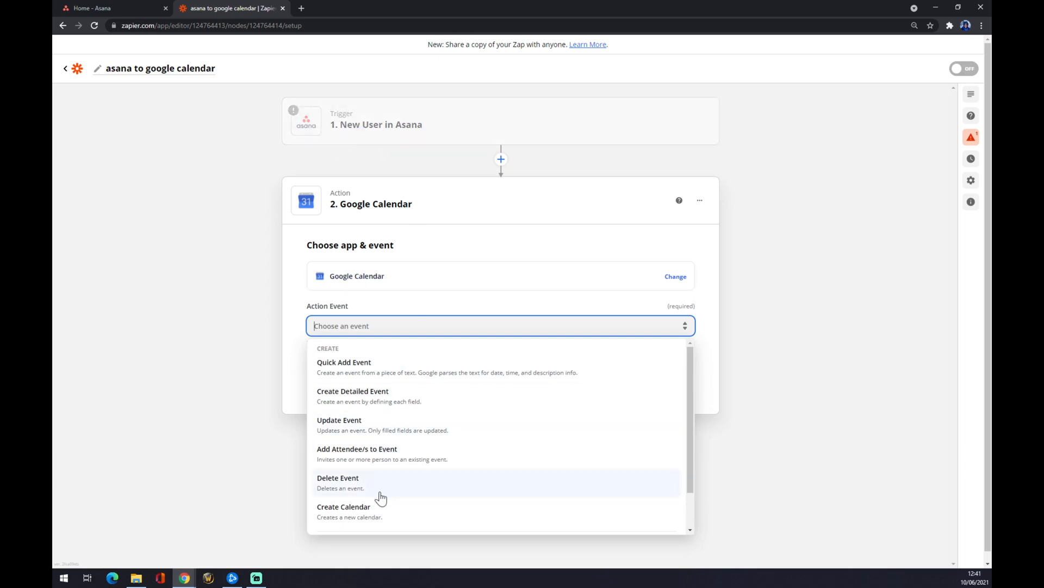
mouse_move(373, 424)
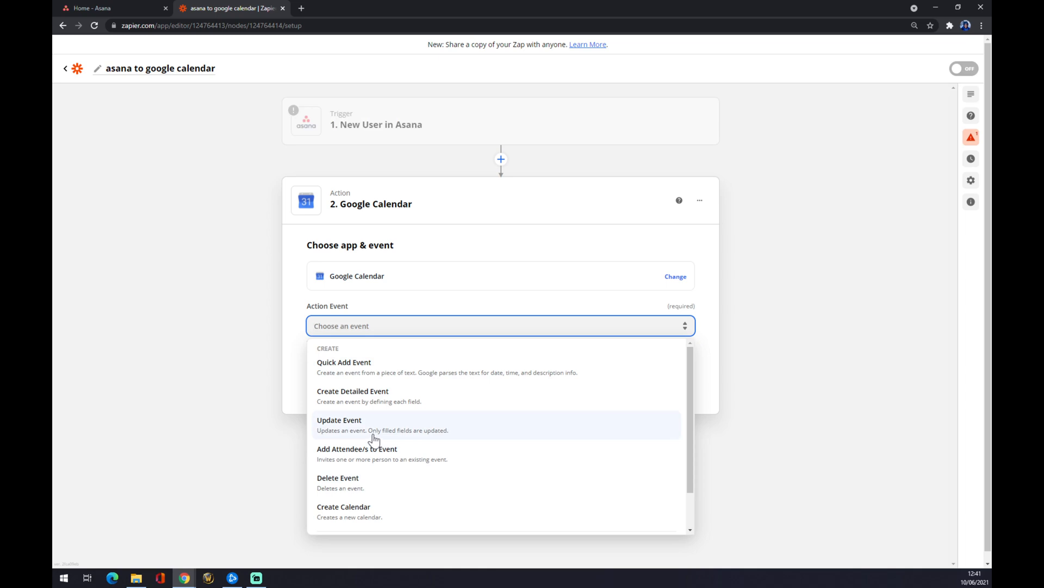
scroll(down, 3)
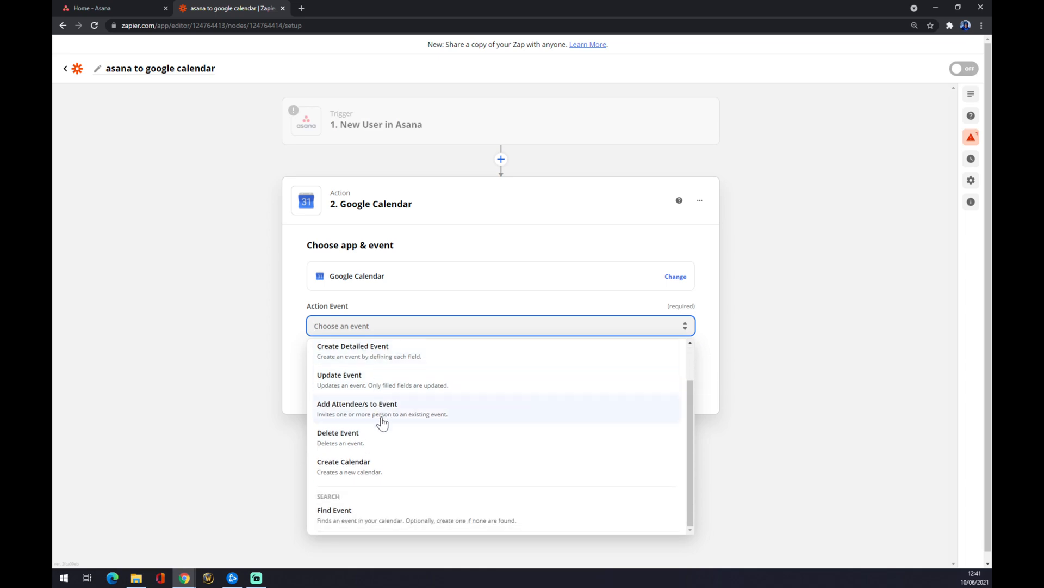
mouse_move(371, 473)
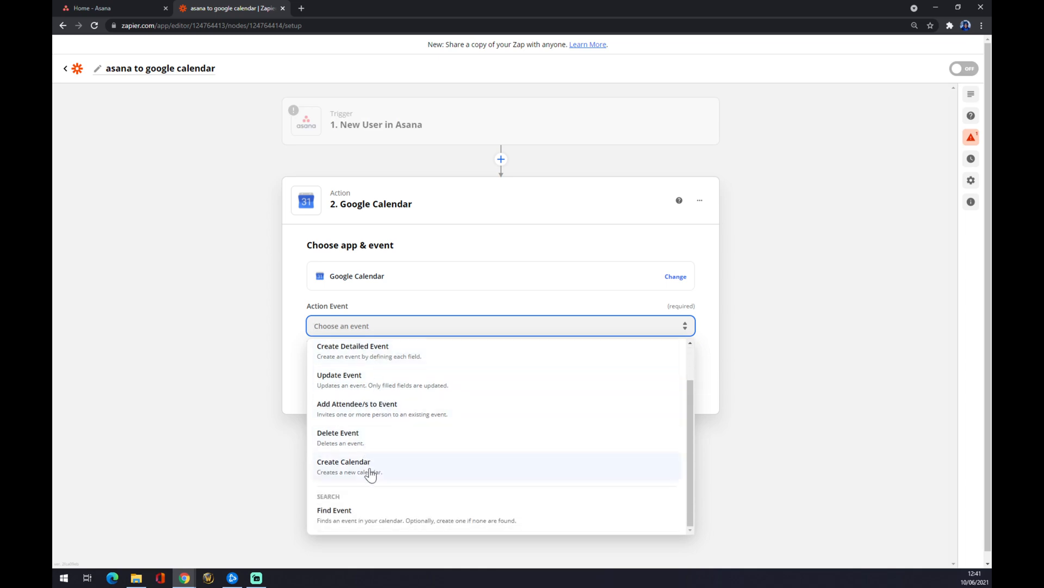
mouse_move(370, 388)
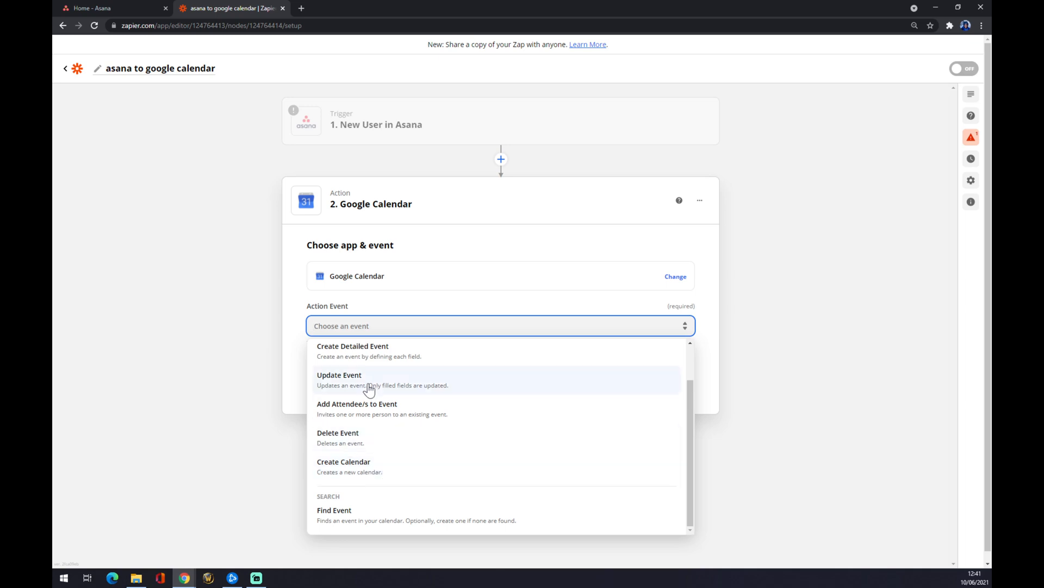
click(339, 380)
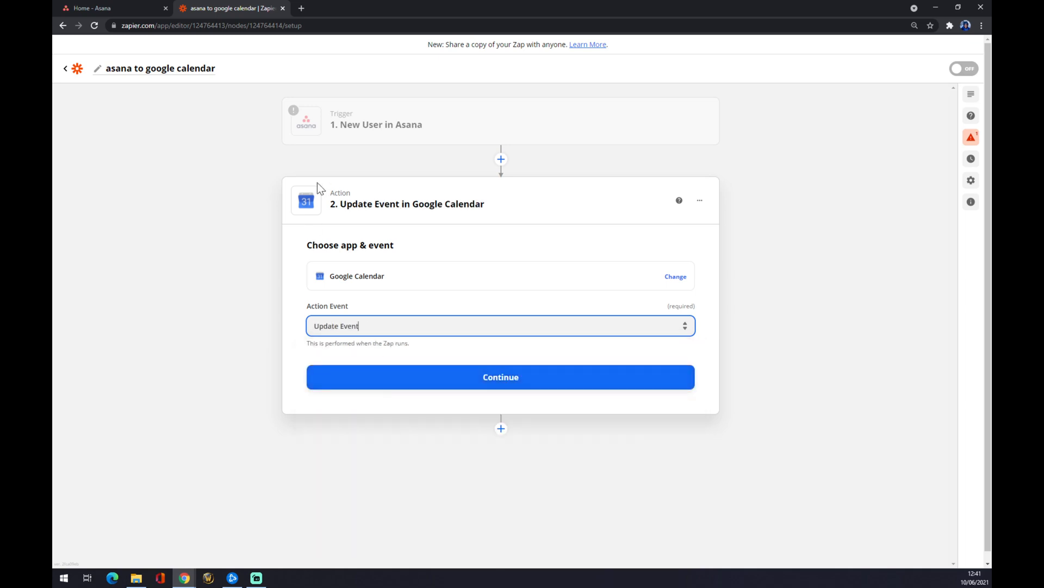
mouse_move(368, 165)
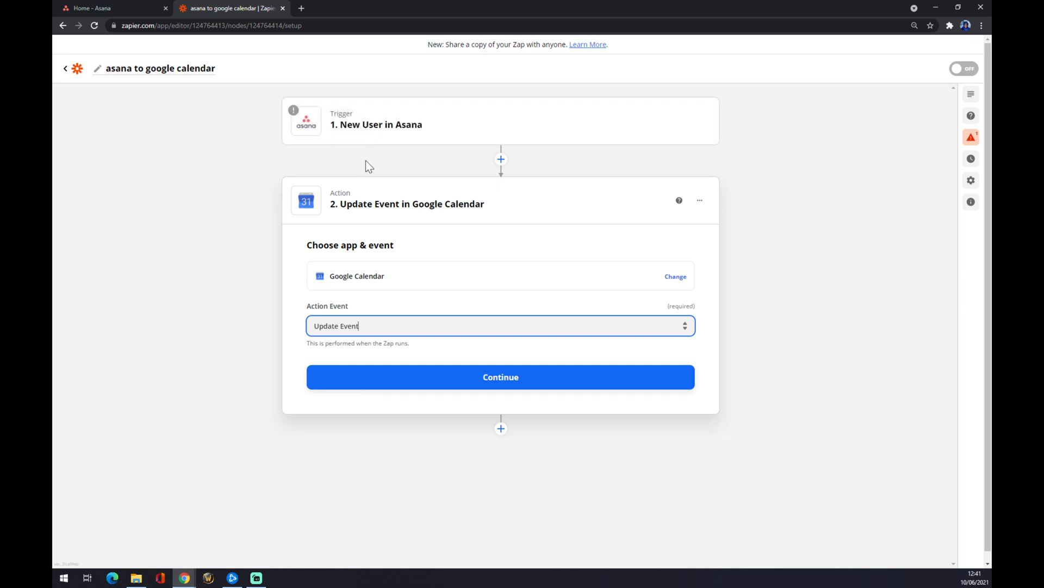
mouse_move(358, 119)
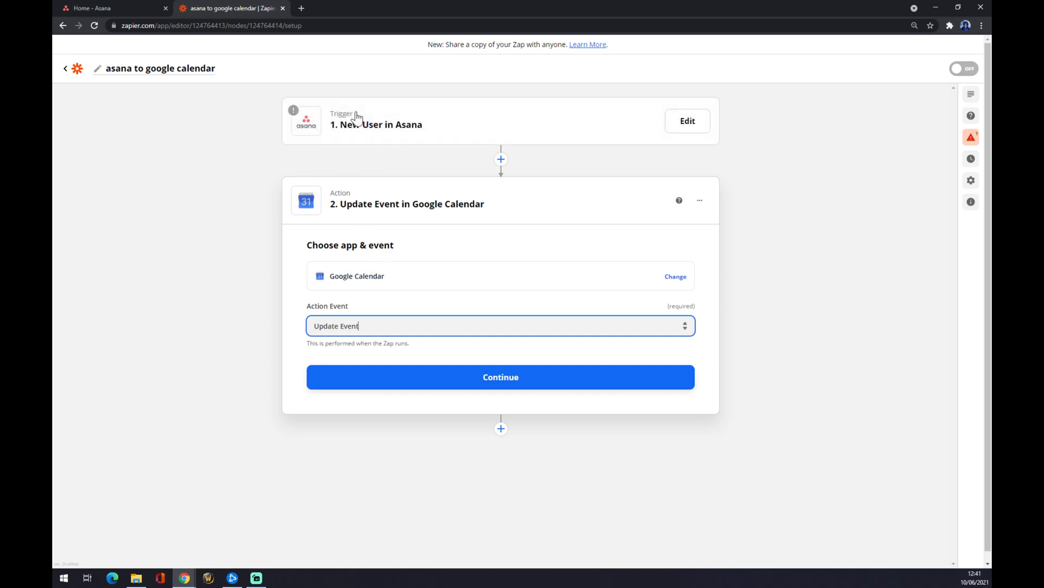
Continue past the action event to the Google Calendar account sign-in step
click(501, 376)
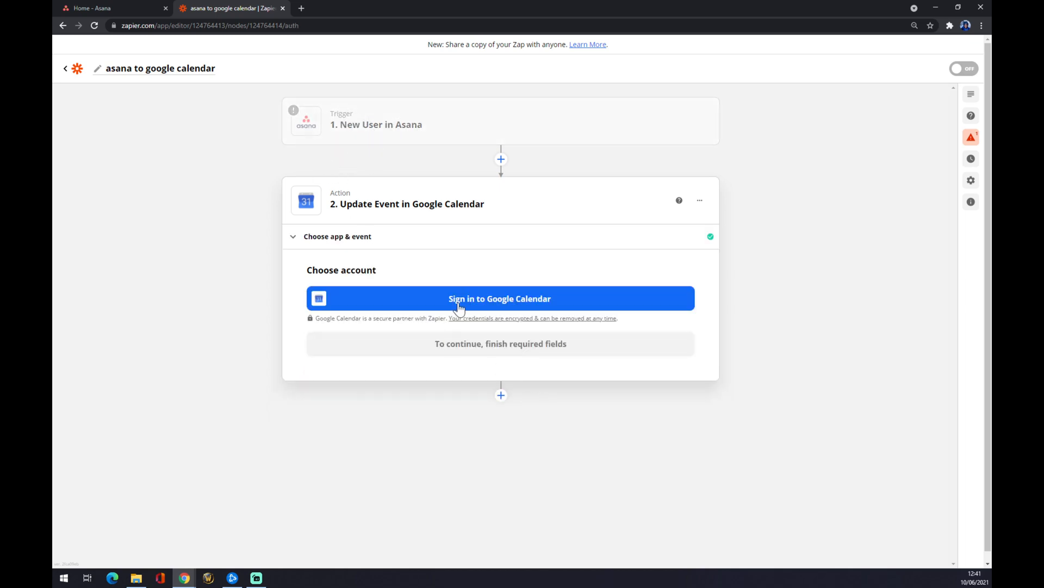
mouse_move(358, 354)
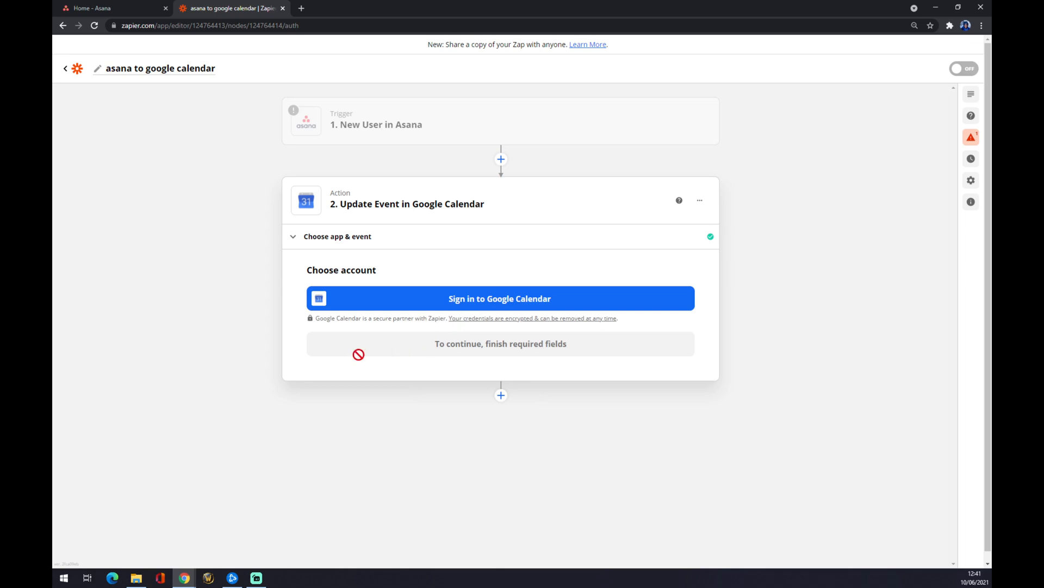